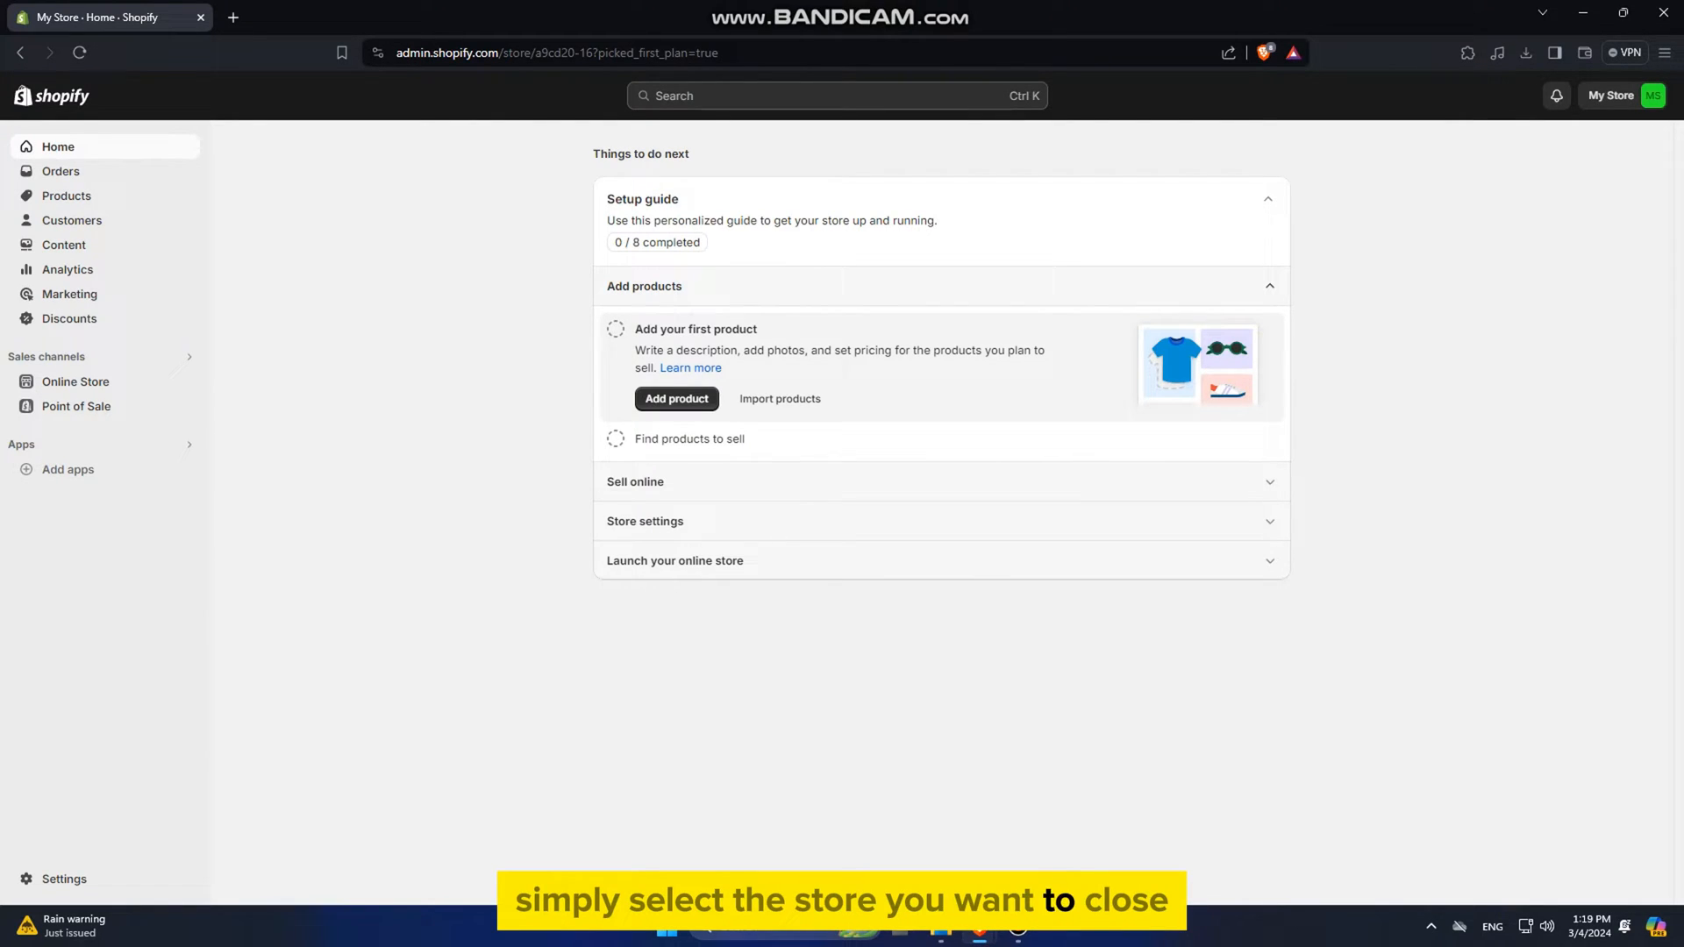
mouse_move(1611, 95)
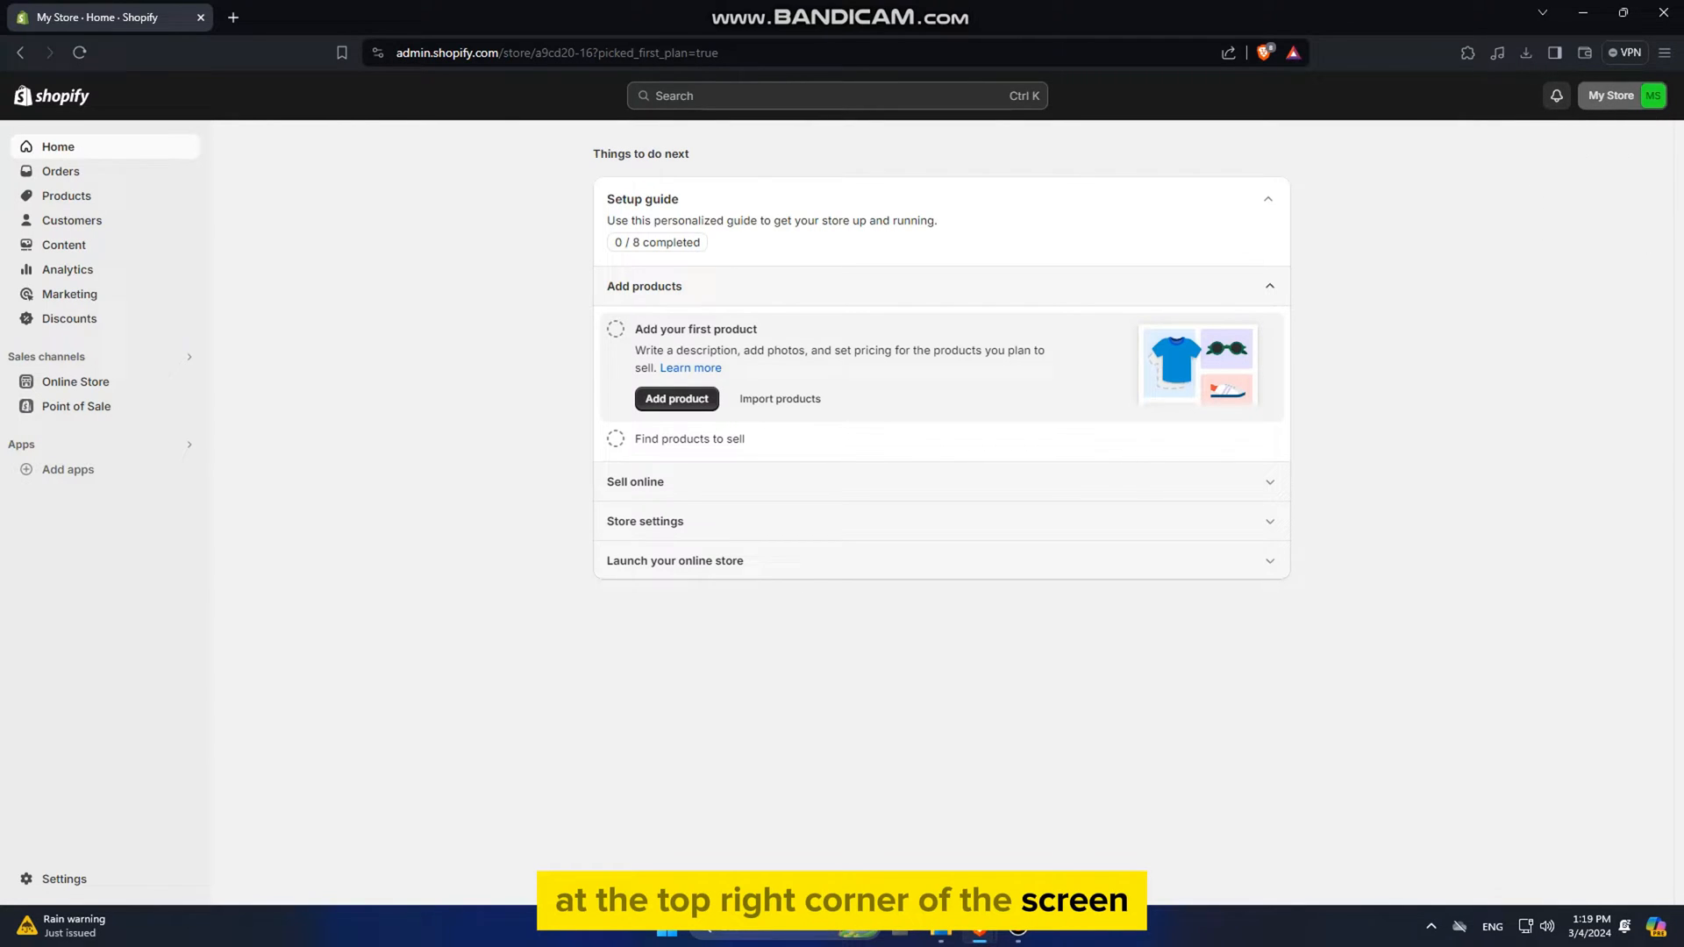
Open the My Store menu listing stores and account options.
click(1621, 96)
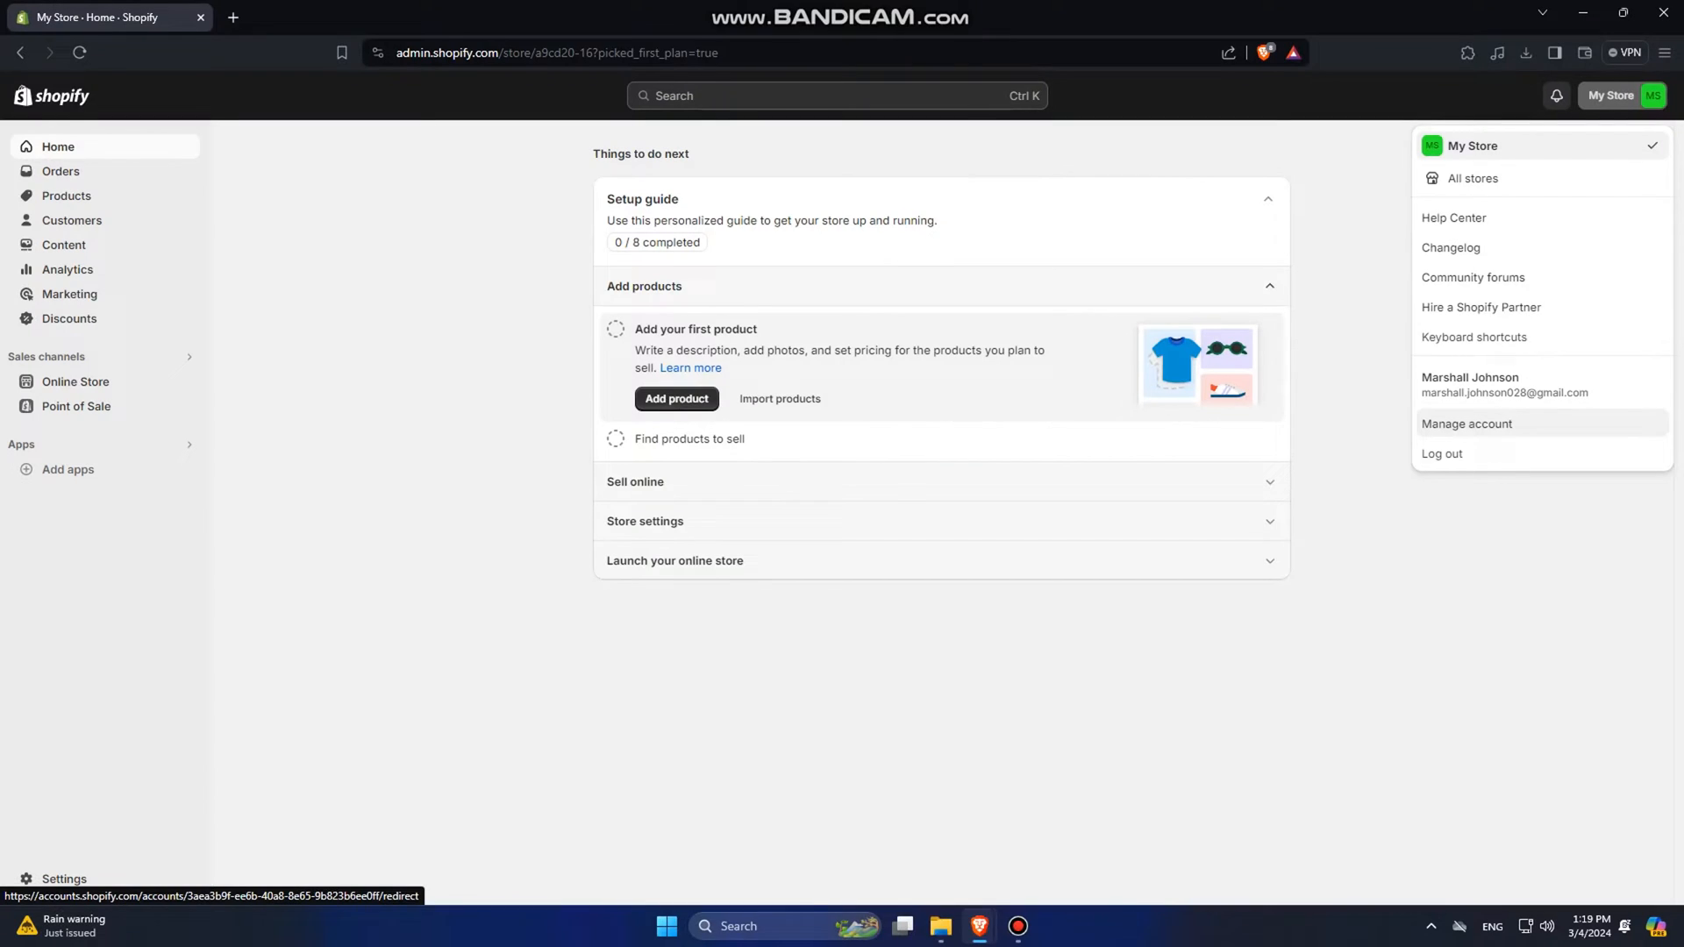
Open Manage account and go to the account's Security settings page.
click(1466, 423)
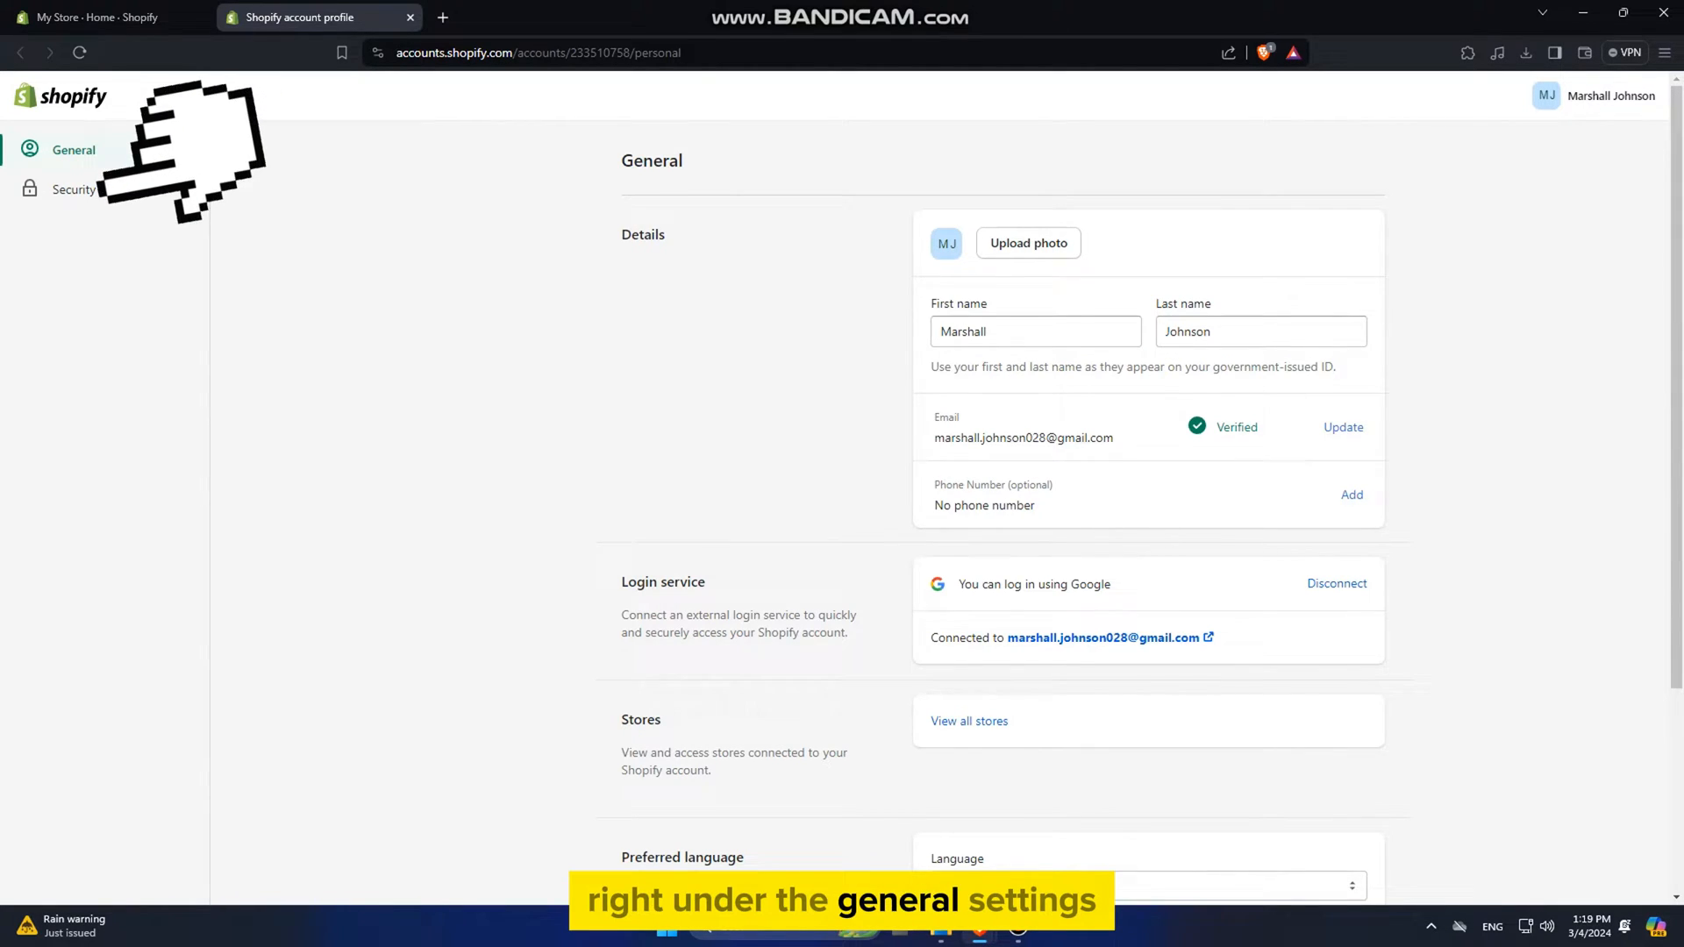
click(75, 190)
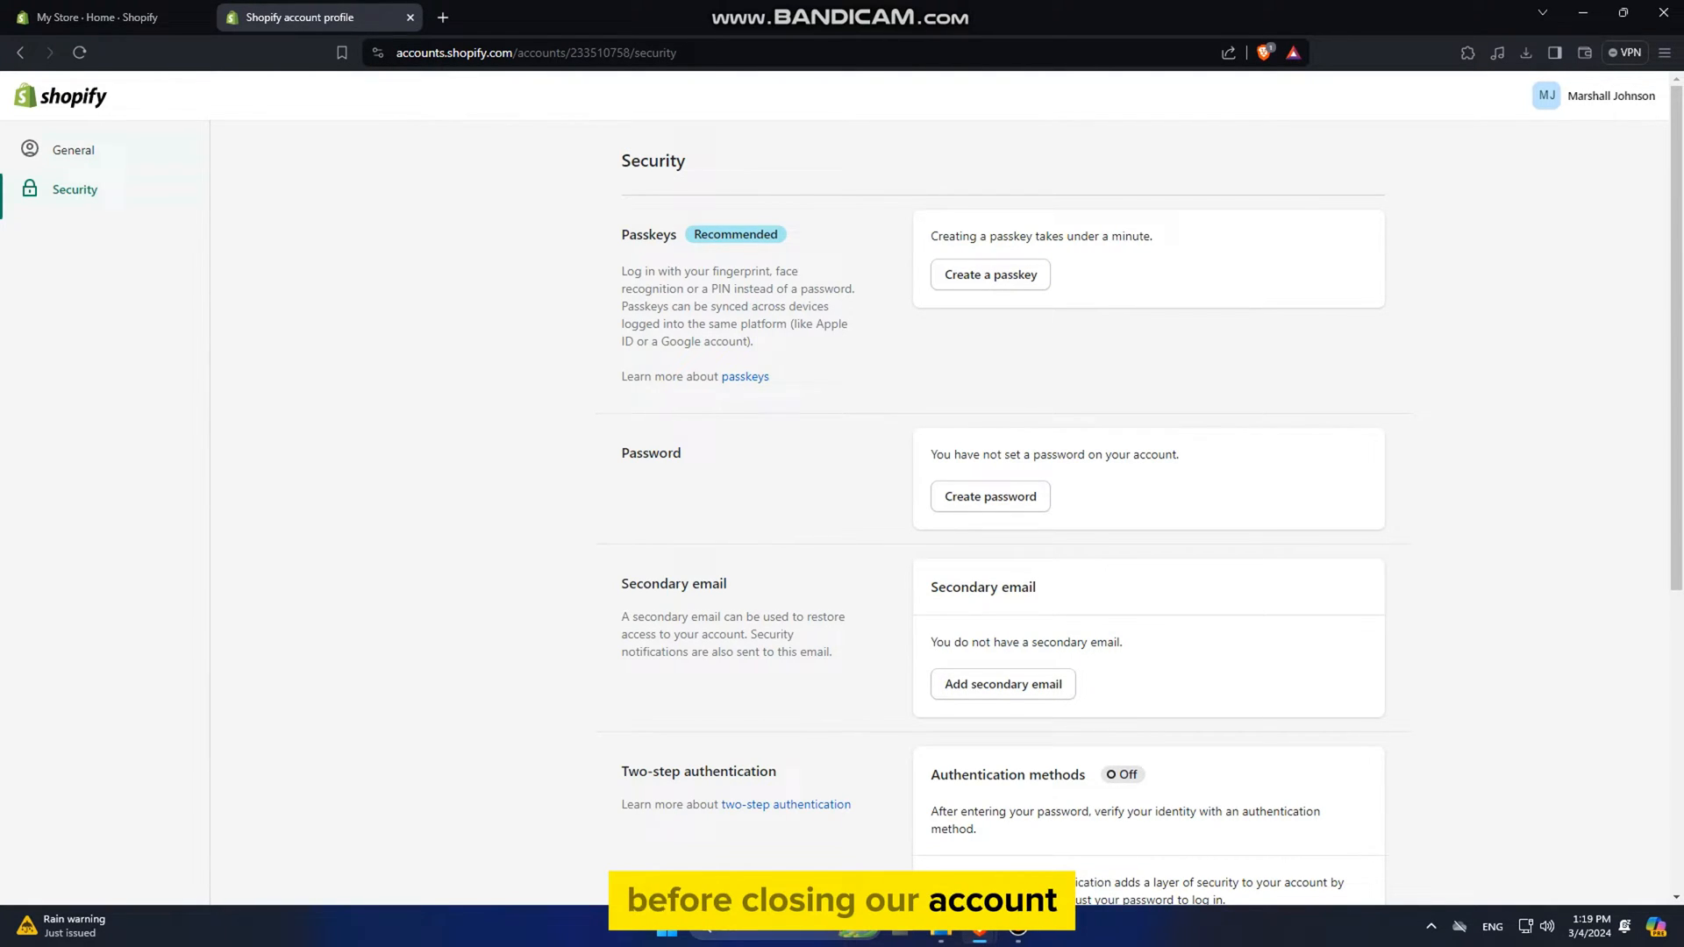
Log out the Mobile Safari on iOS session under Devices.
scroll(down, 3)
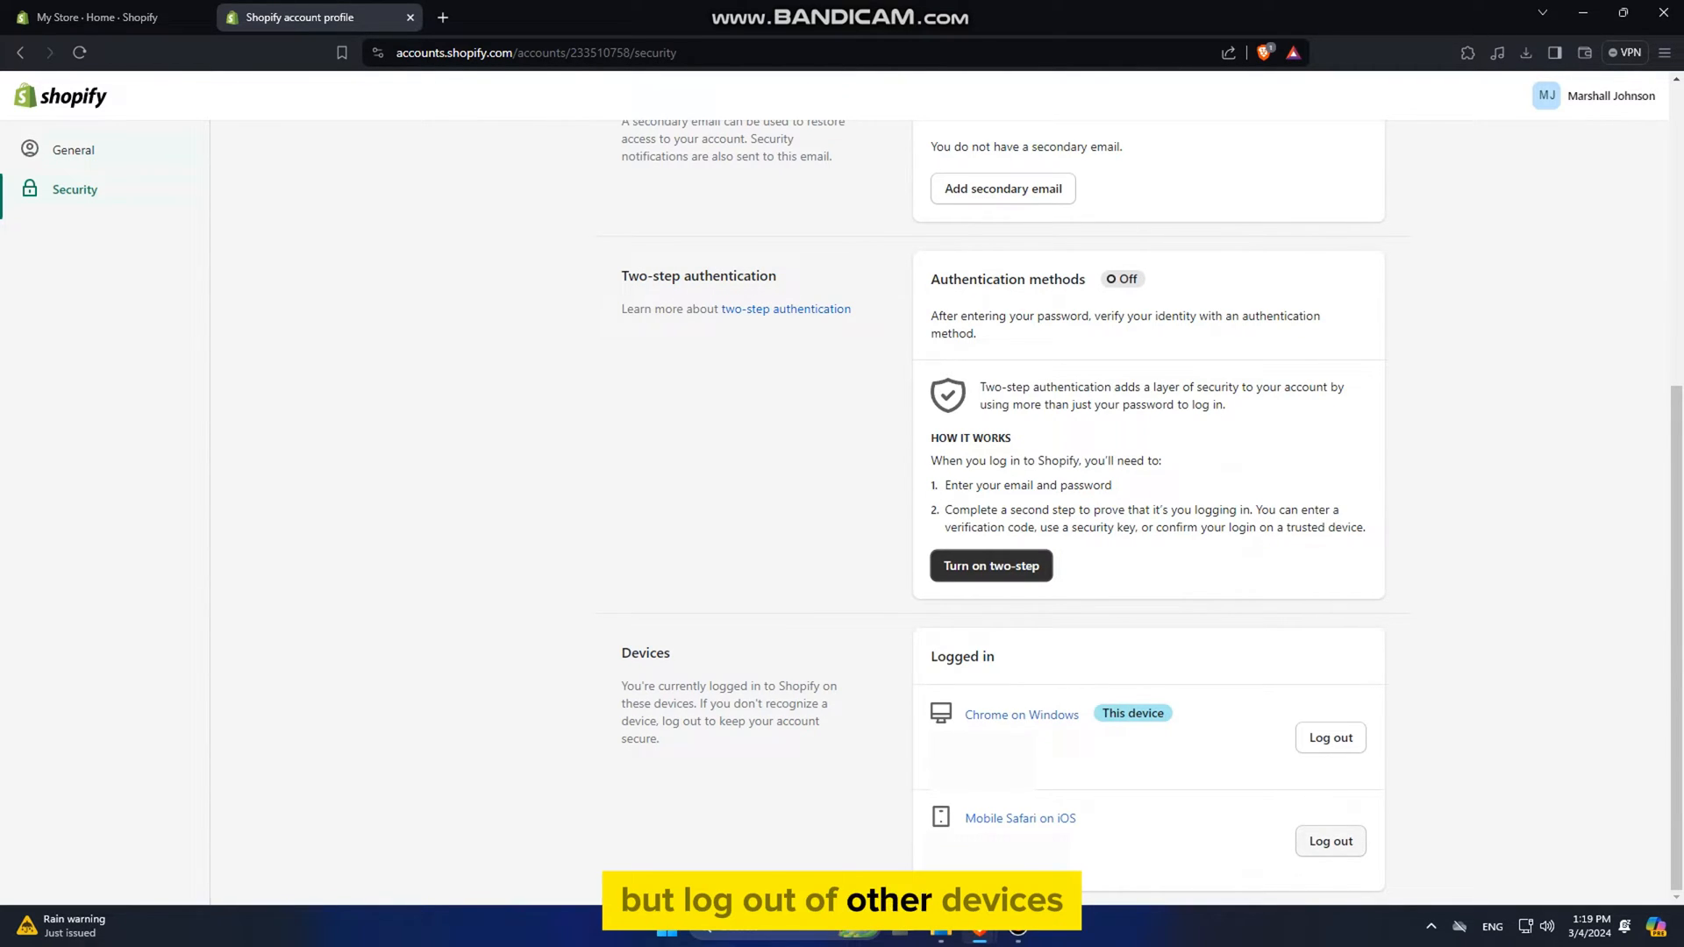
click(1329, 841)
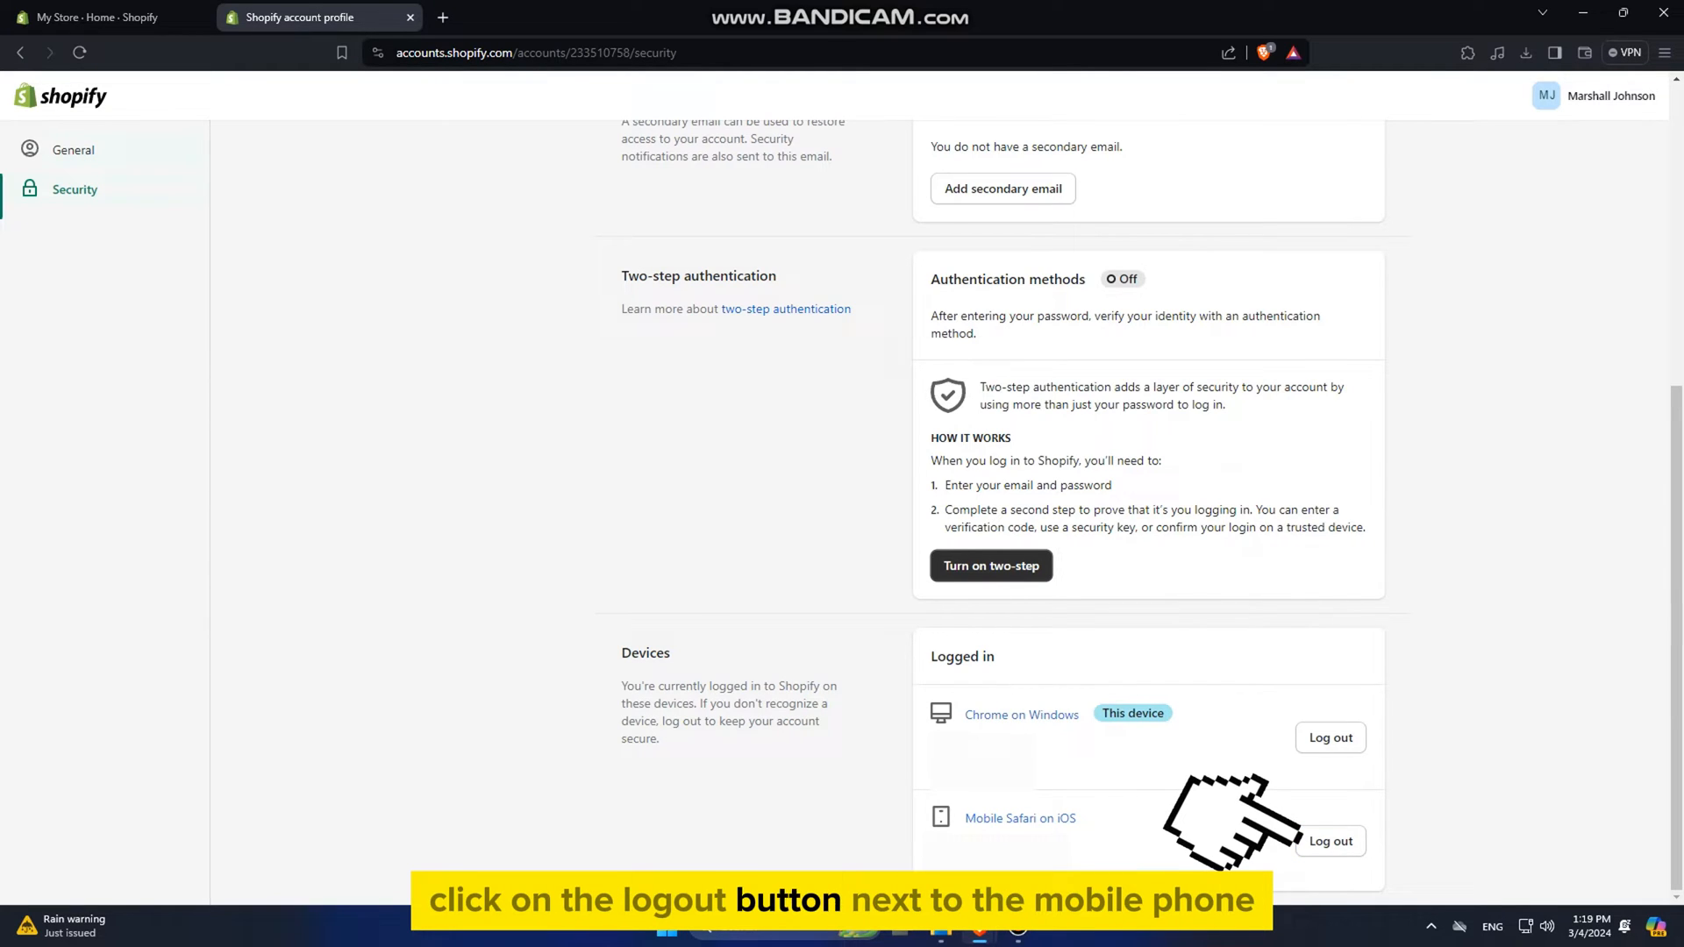
click(1329, 841)
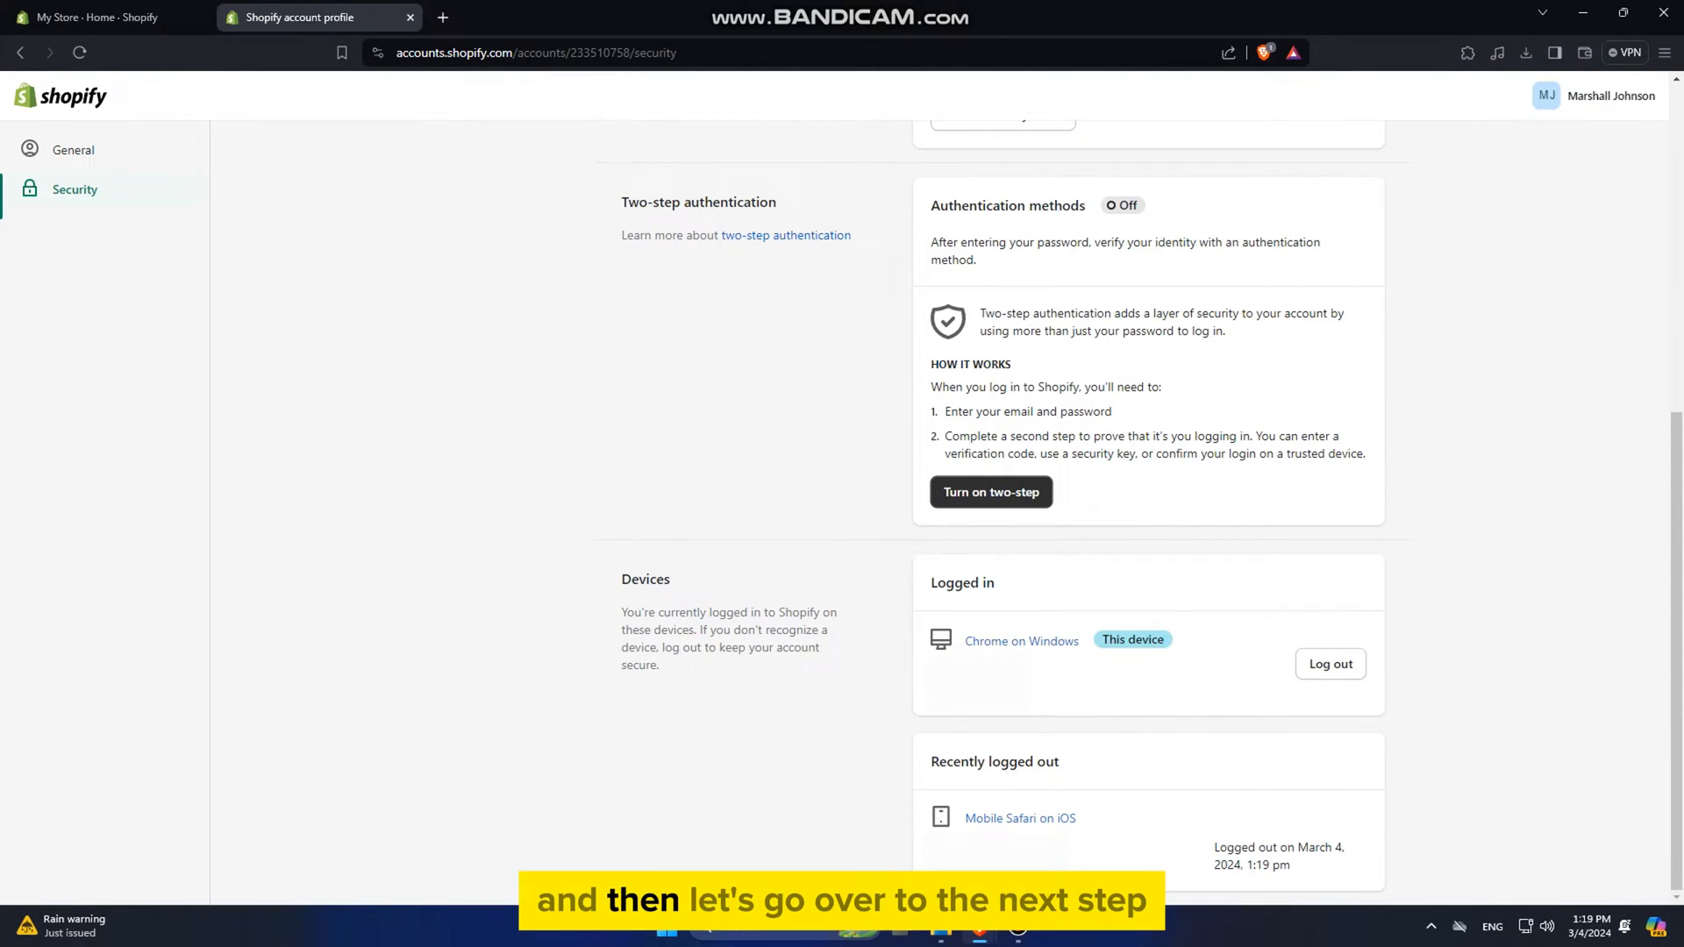
scroll(up, 3)
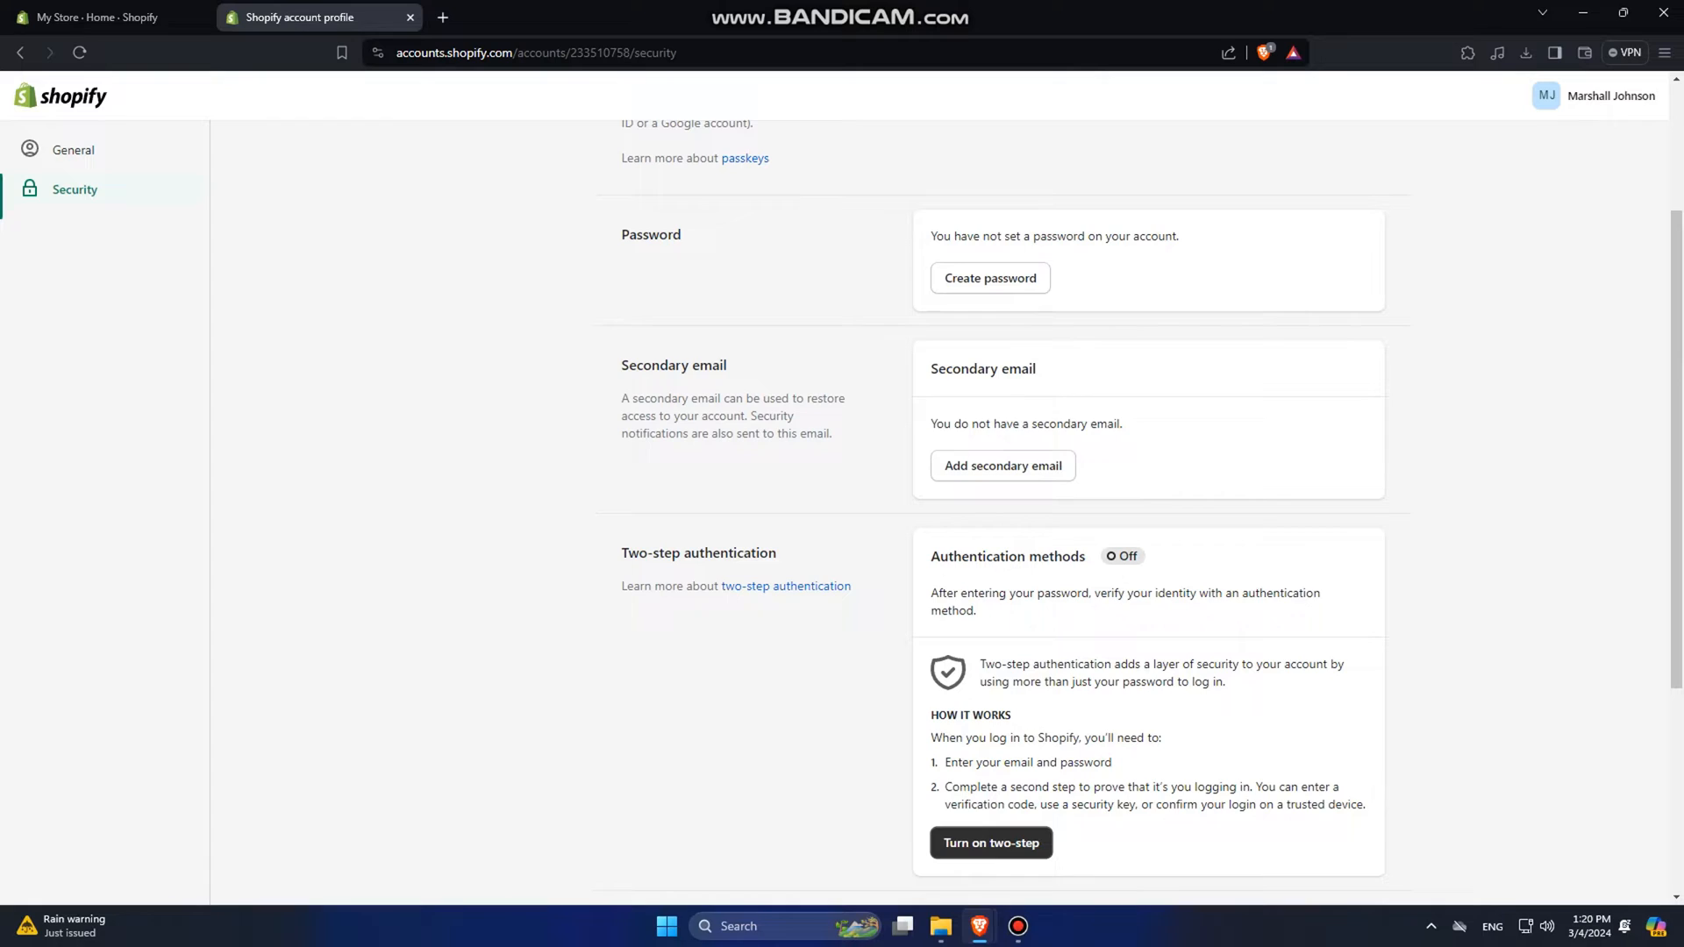
scroll(up, 3)
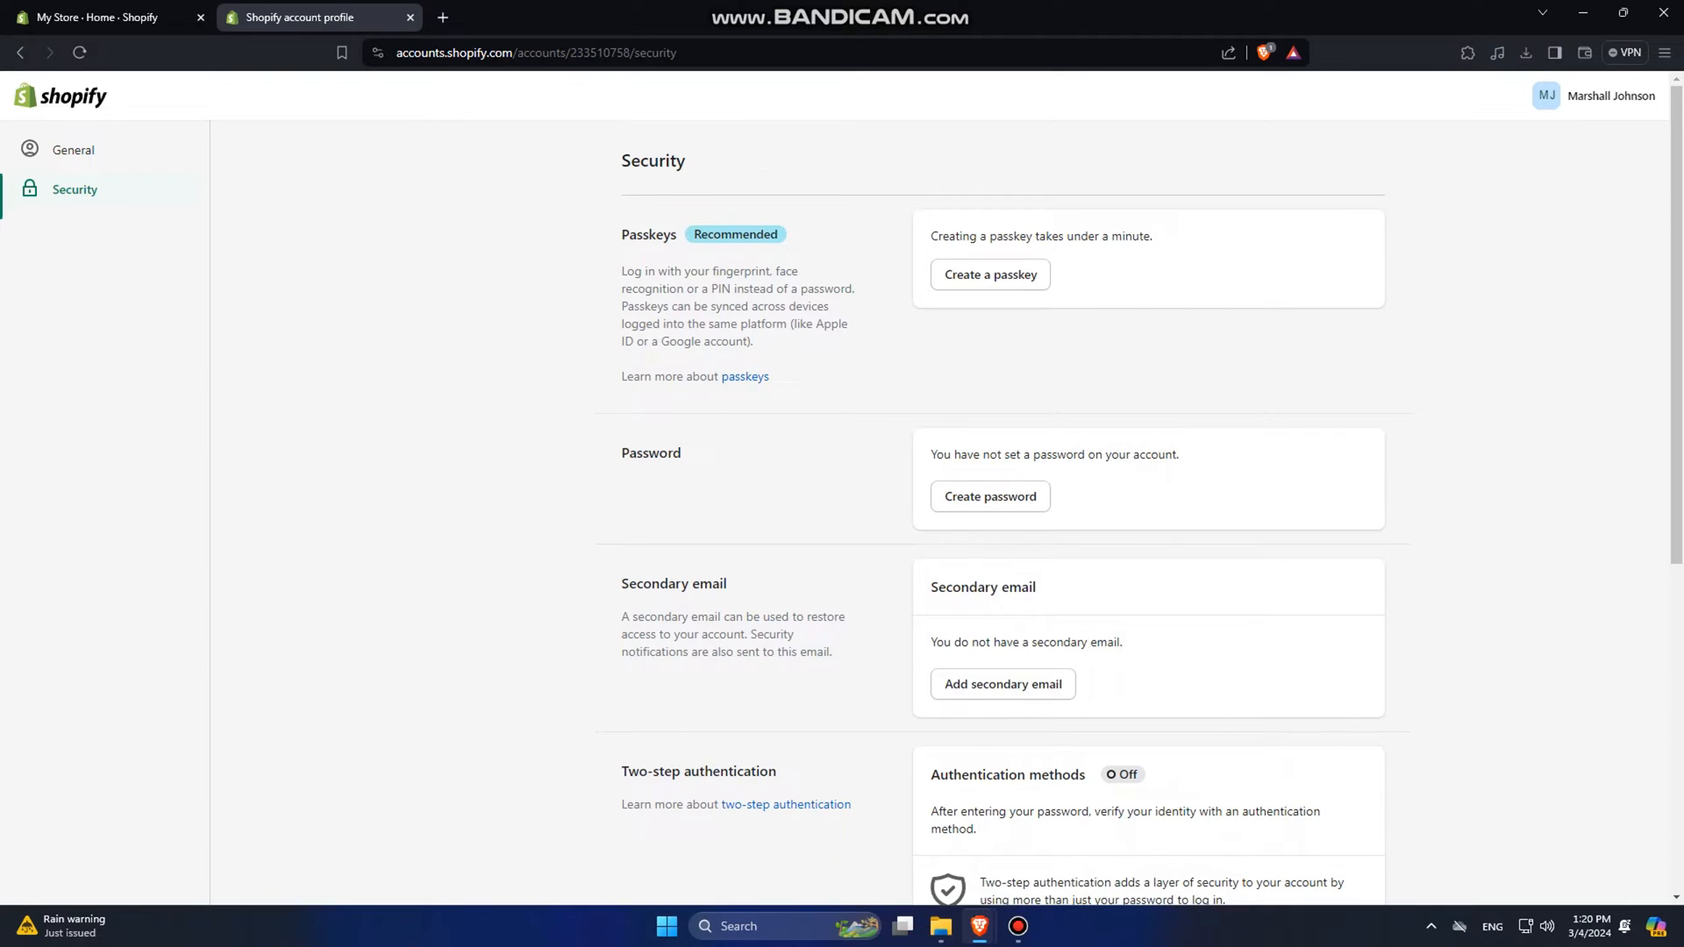
Return to the My Store admin and open Settings > Plan showing Basic Shopify.
click(102, 17)
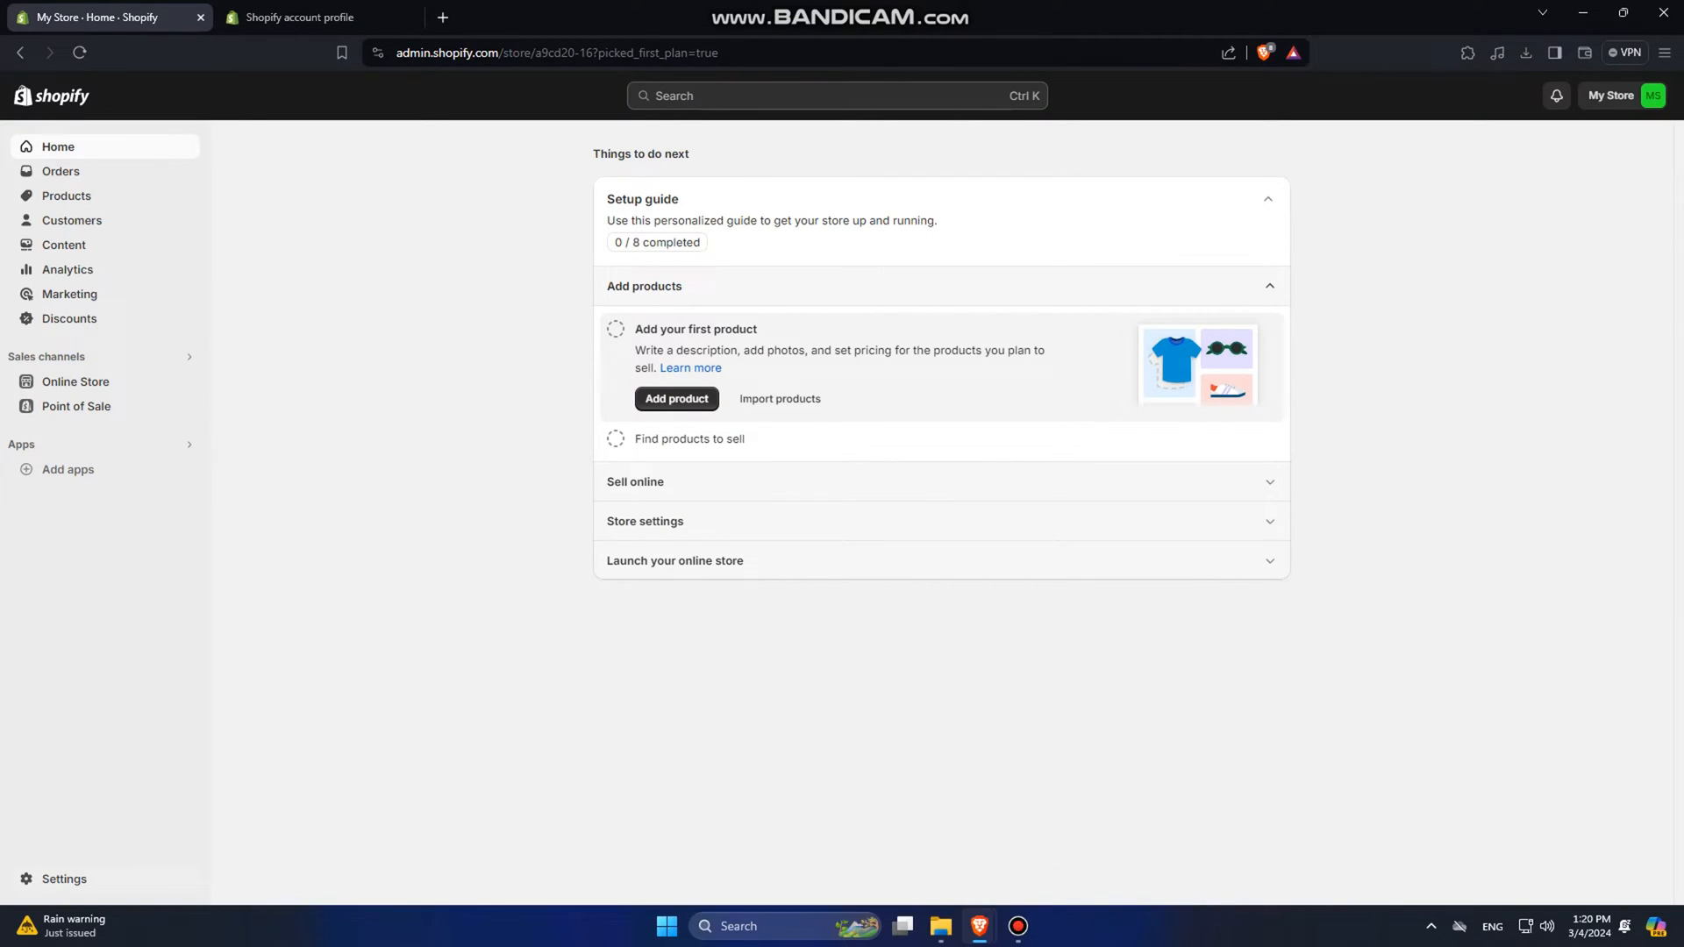
mouse_move(63, 879)
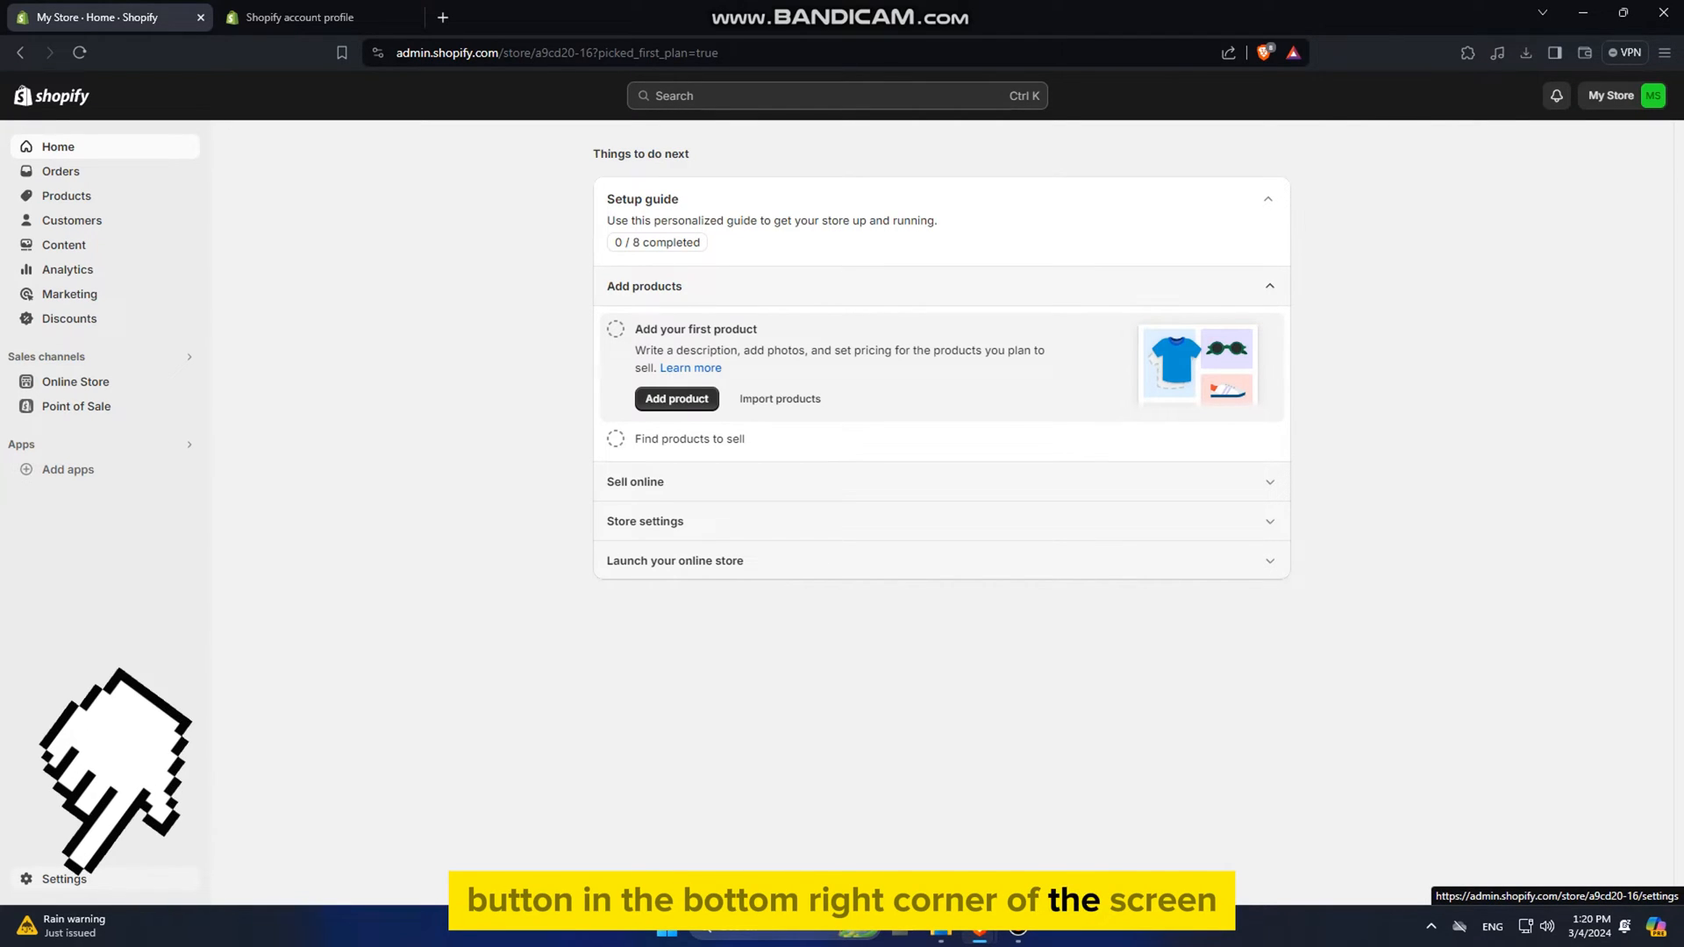
click(62, 879)
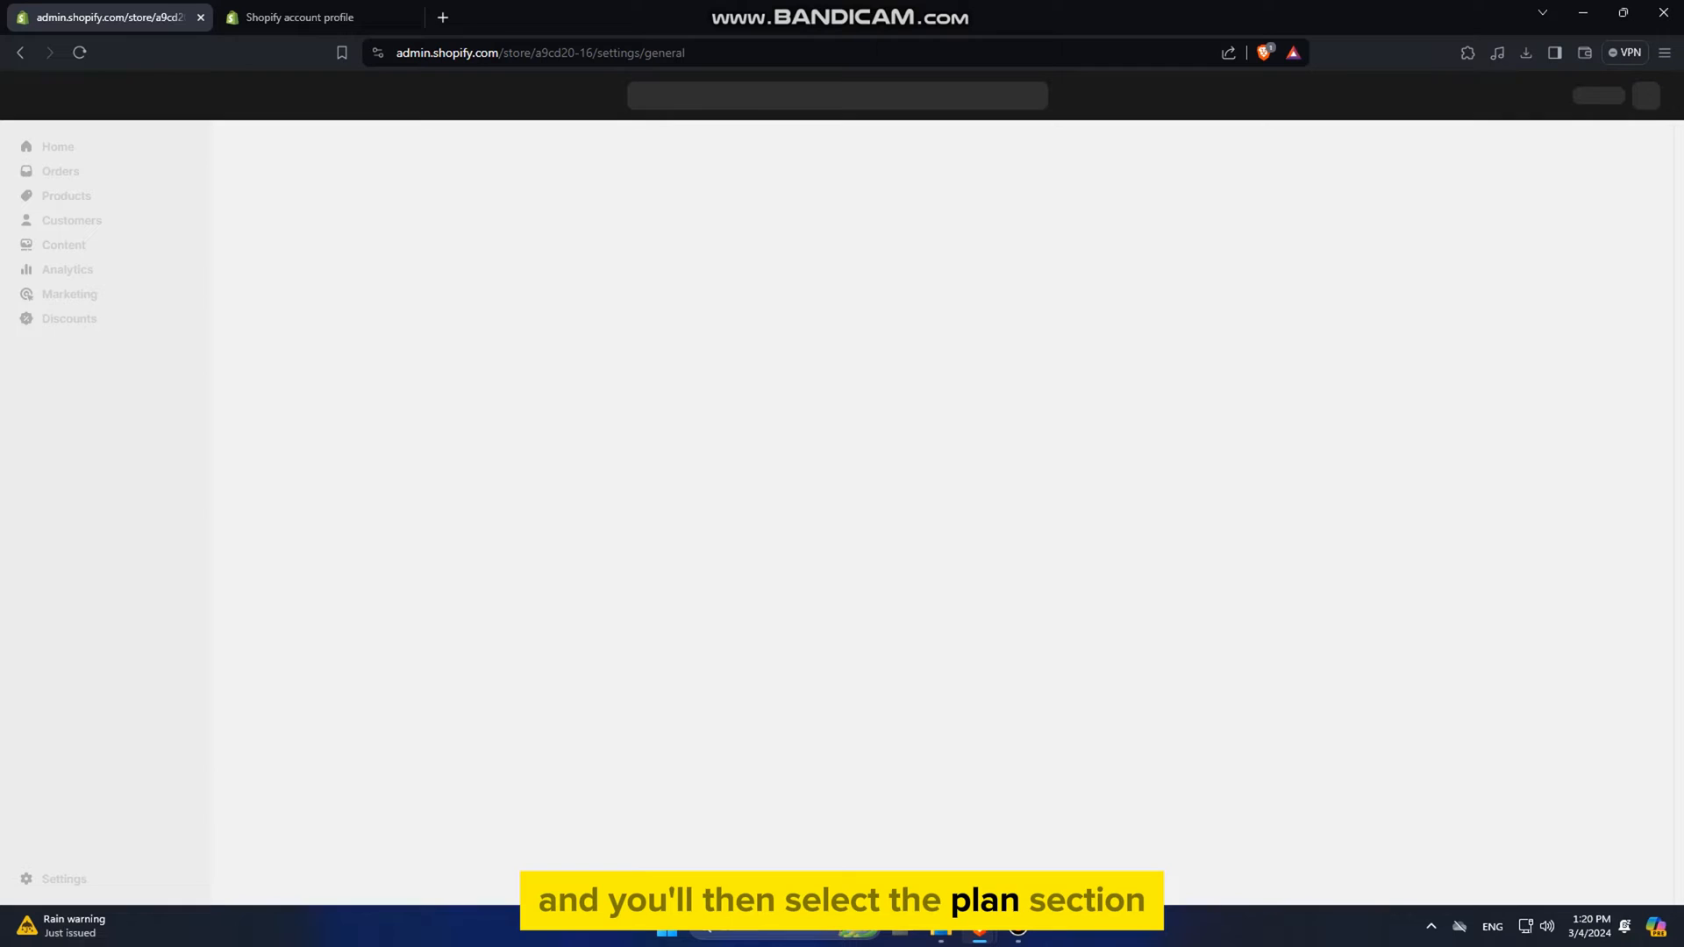
click(444, 305)
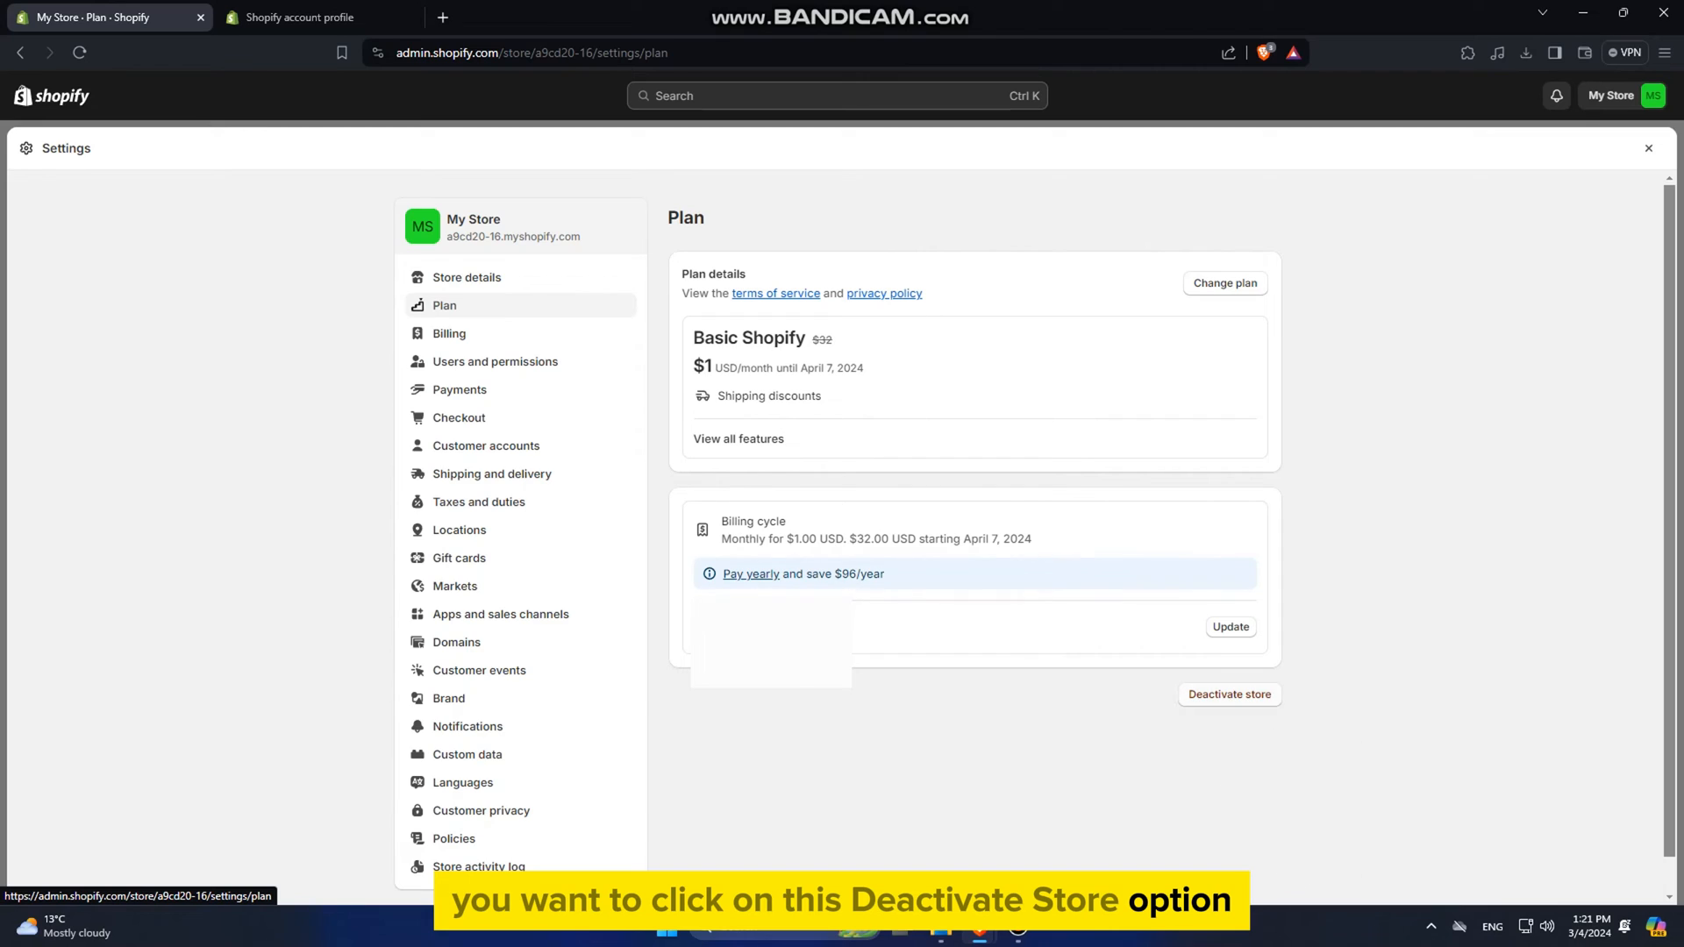
Start Deactivate store, choose 'I'm permanently closing the business' as reason, and continue.
click(1229, 694)
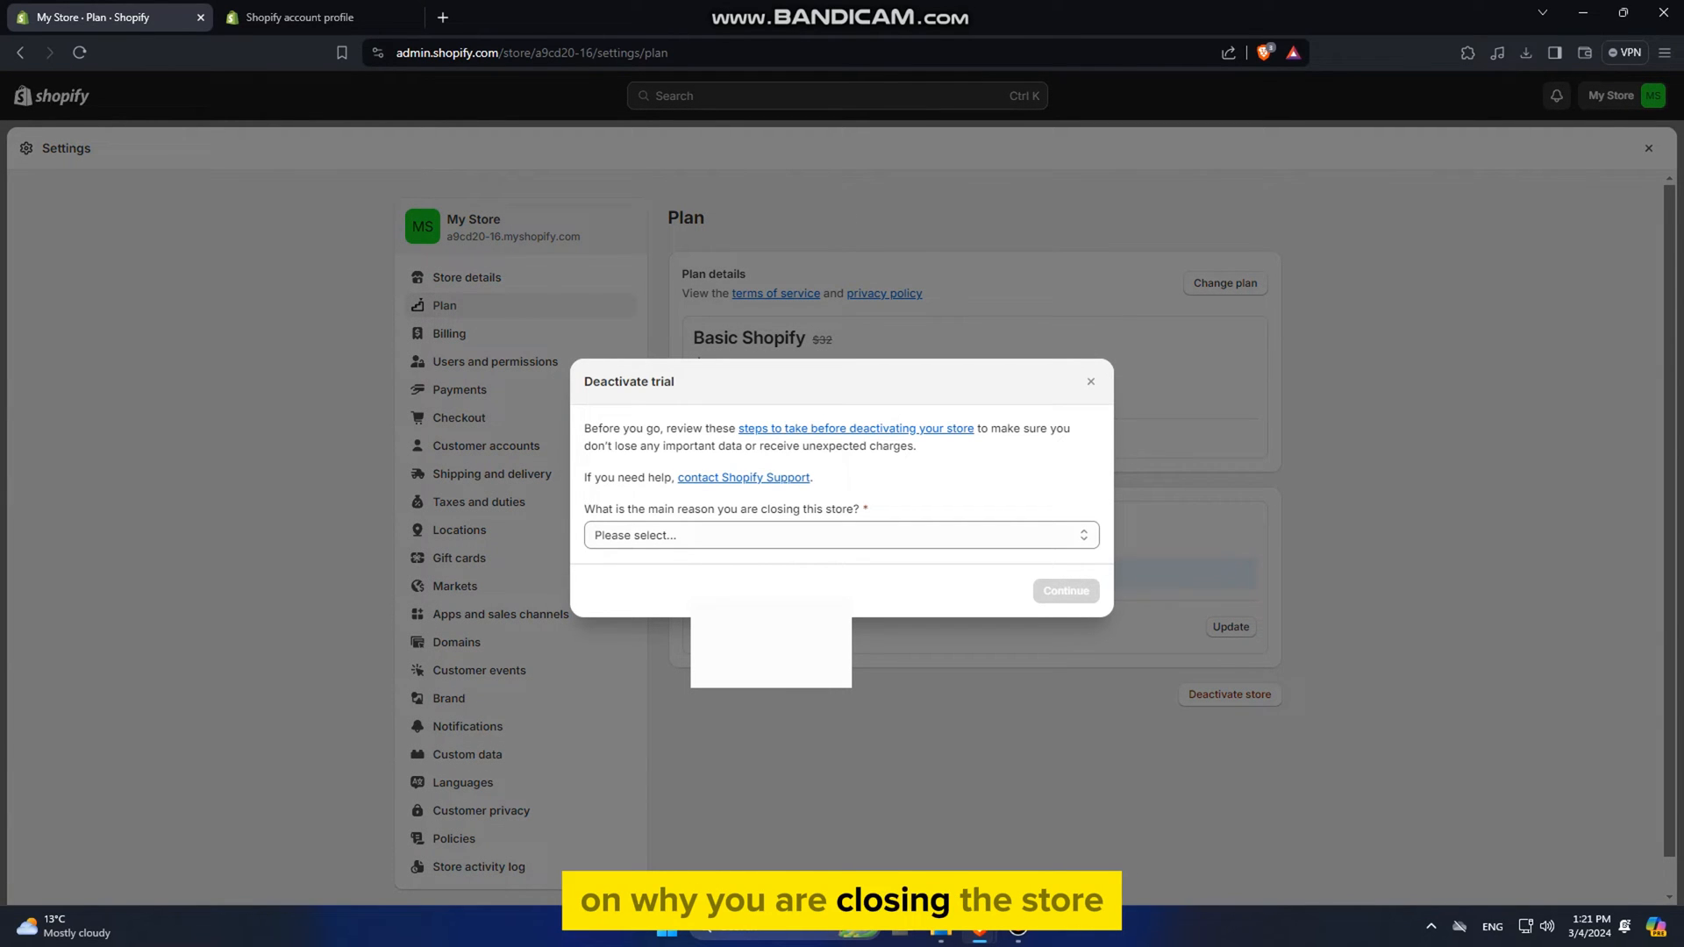
click(841, 535)
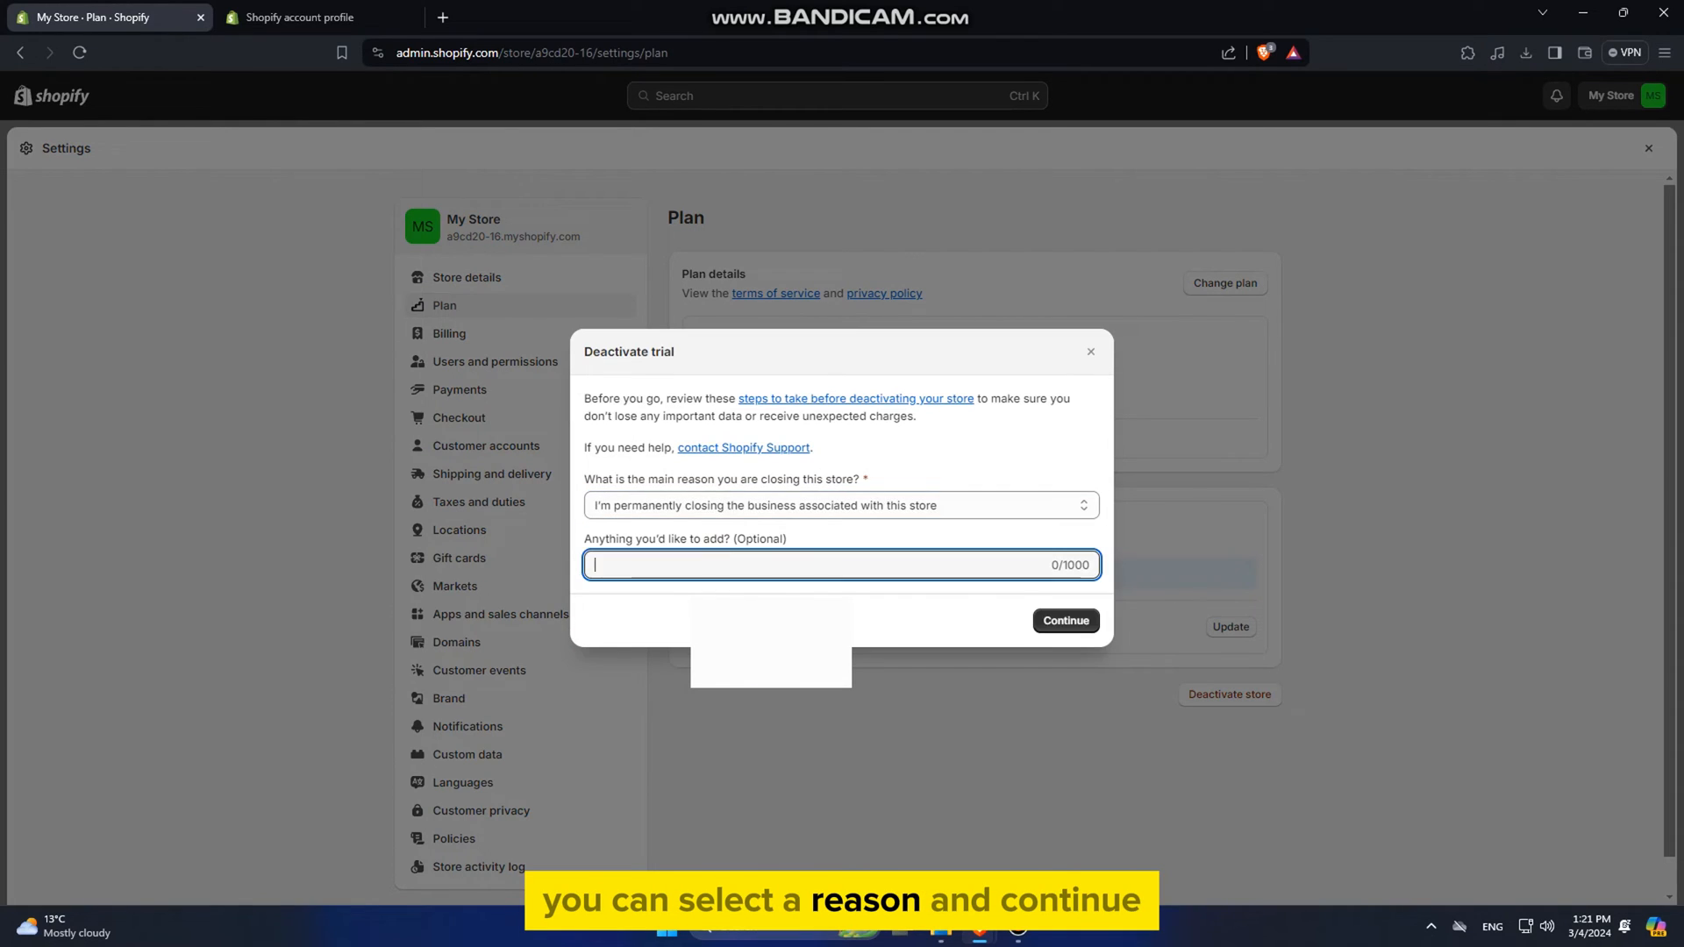
click(1063, 620)
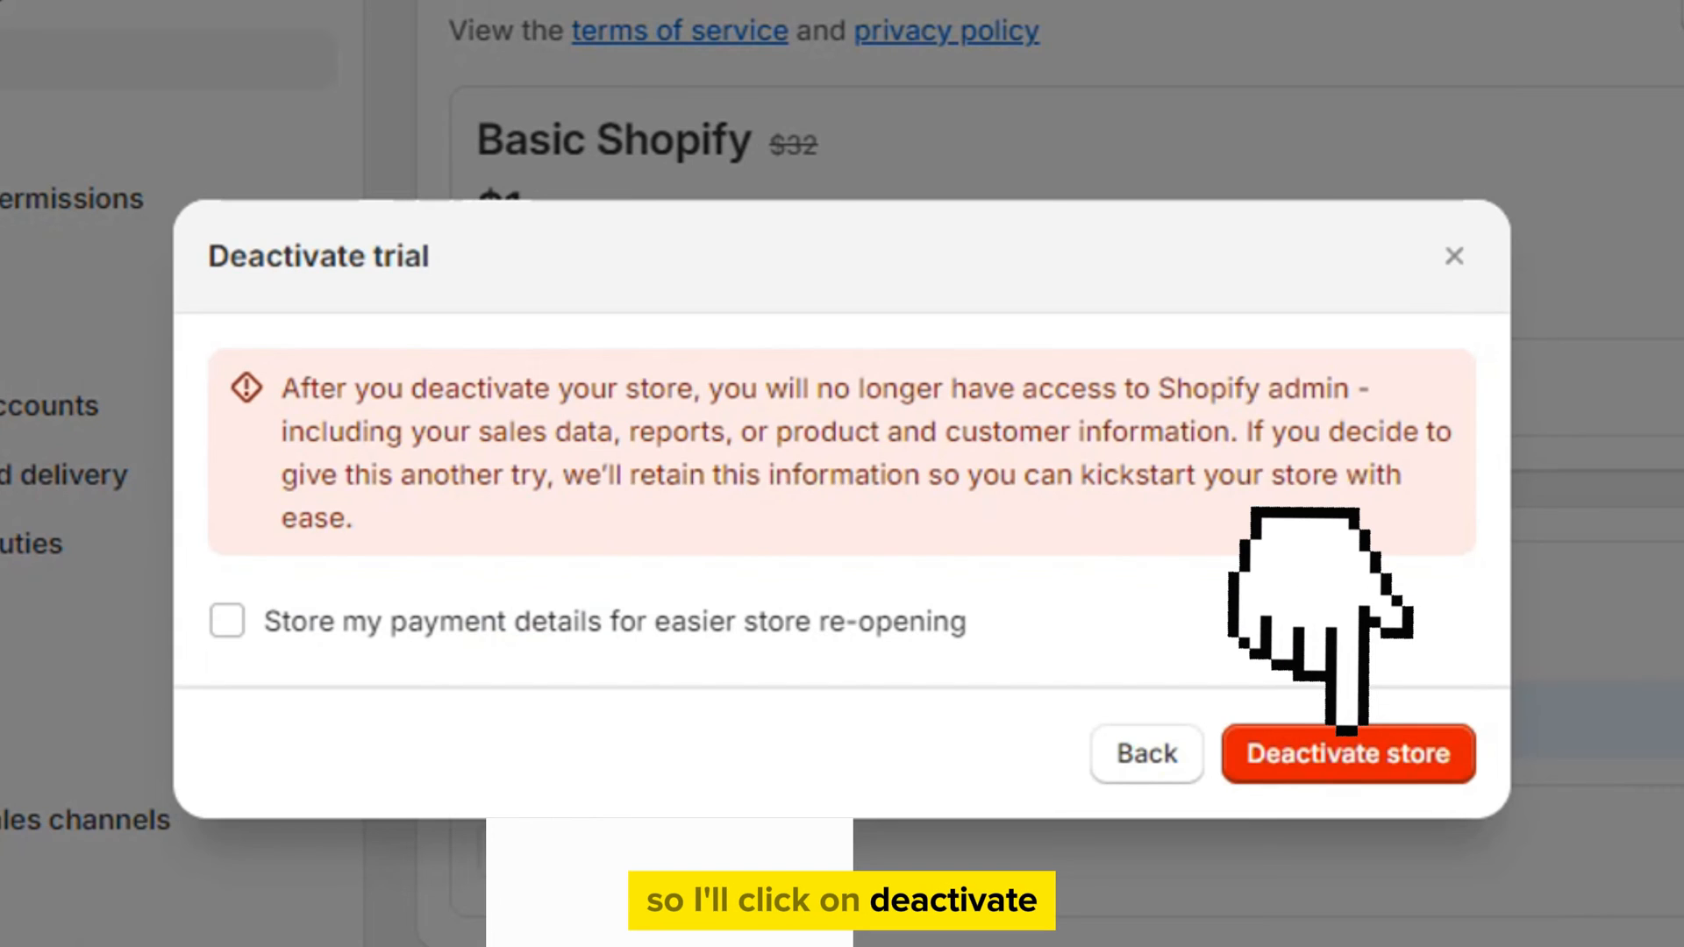
Confirm with the red Deactivate store button in the final dialog.
click(1348, 752)
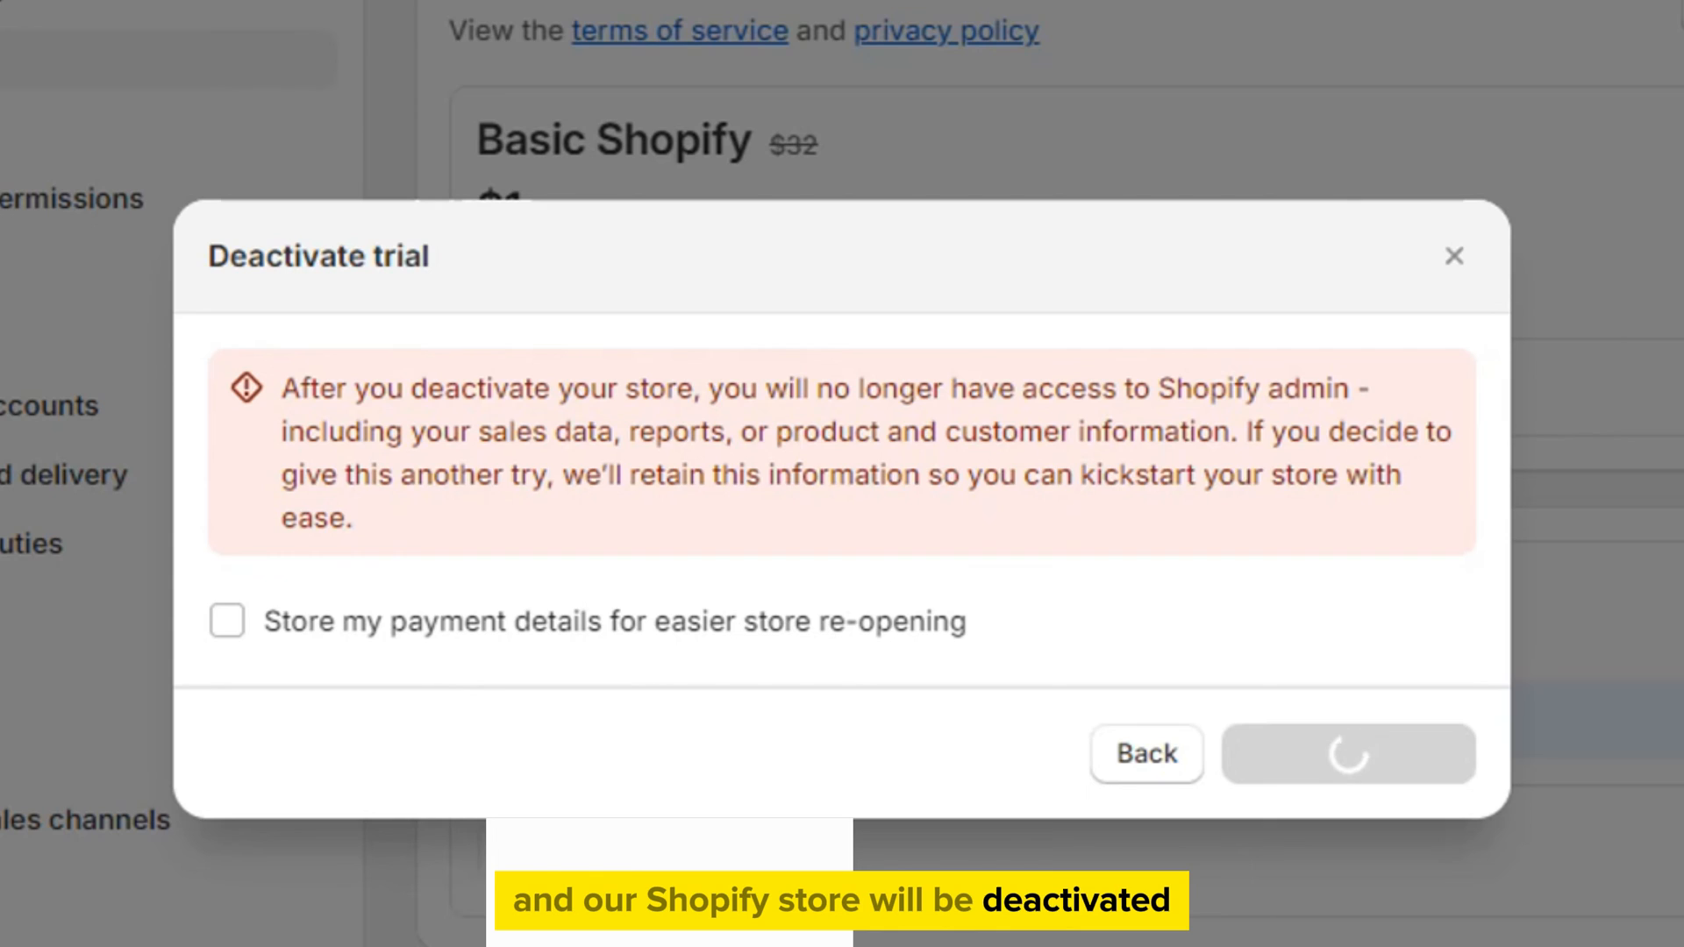
click(1348, 754)
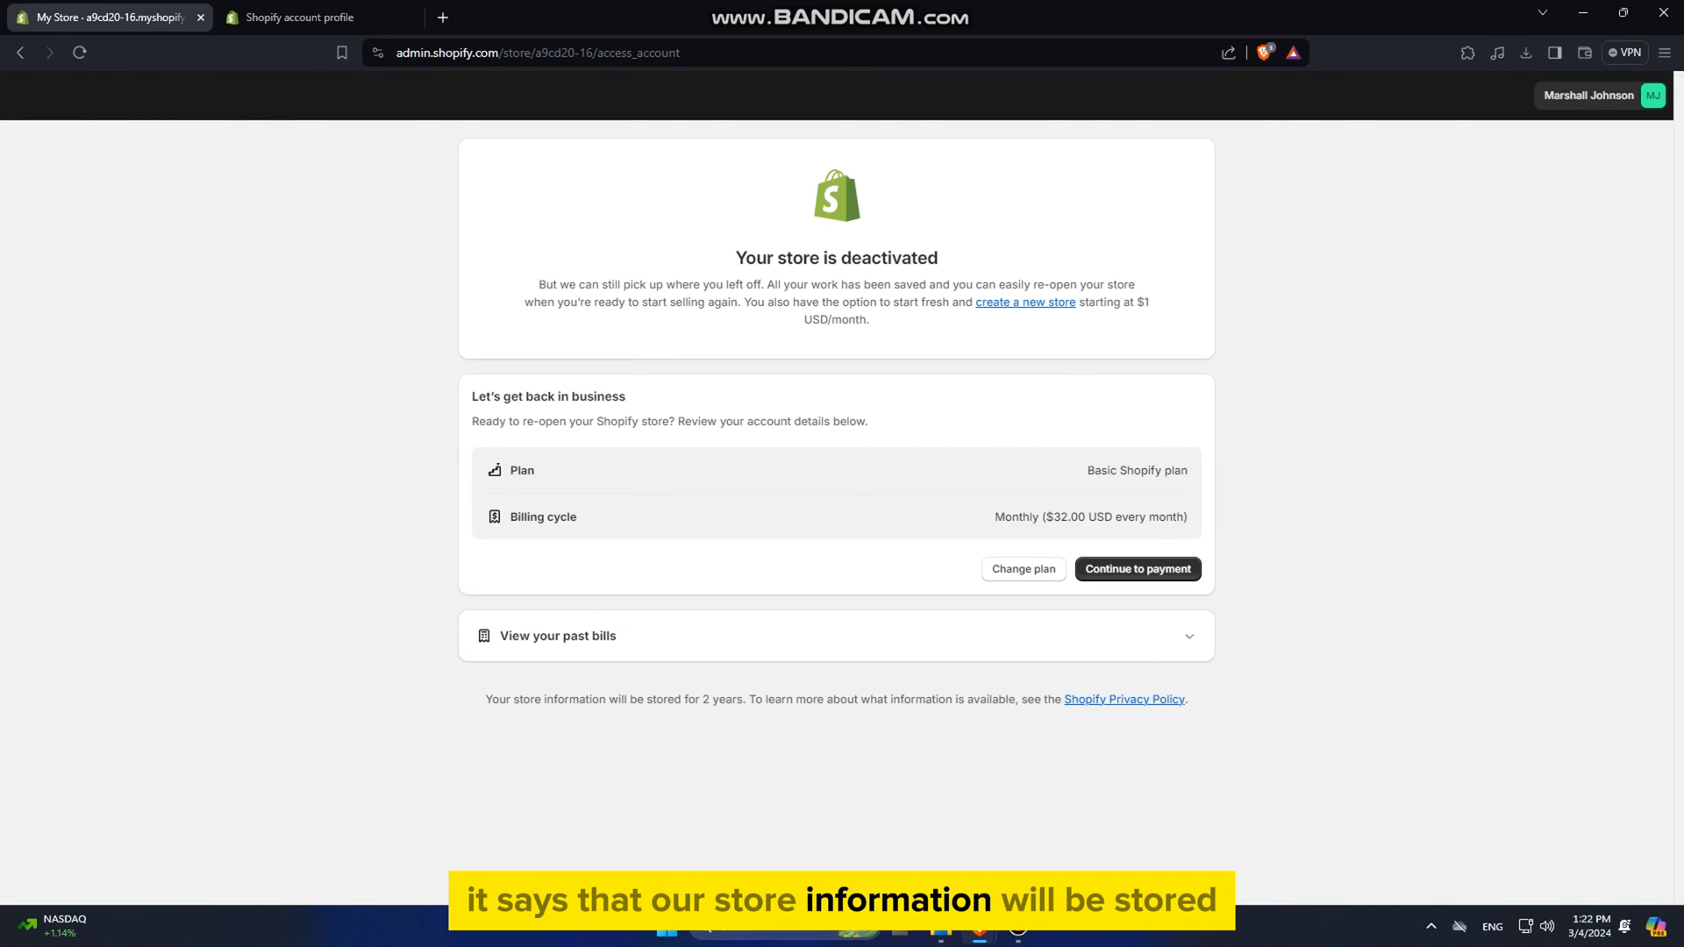